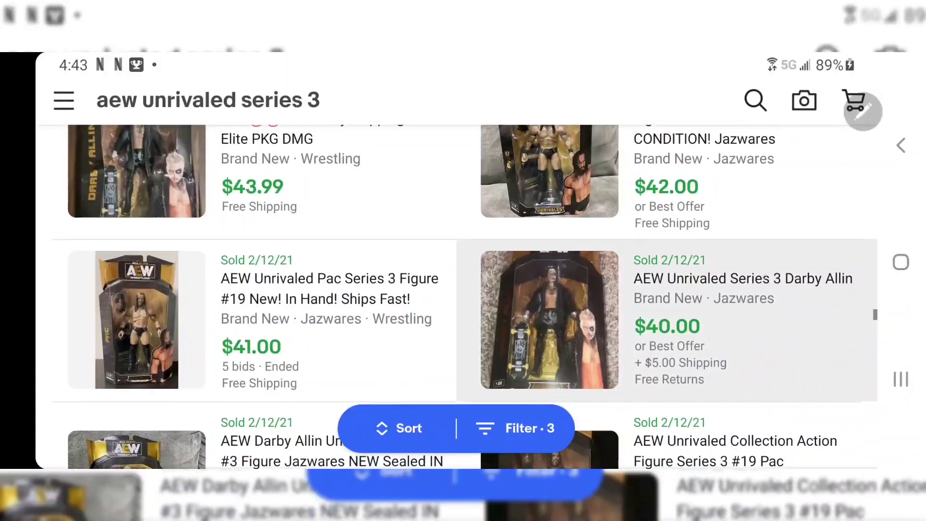
- Flip through the BrickSeek homepage promotional carousel slides back and forth
scroll("up", 3)
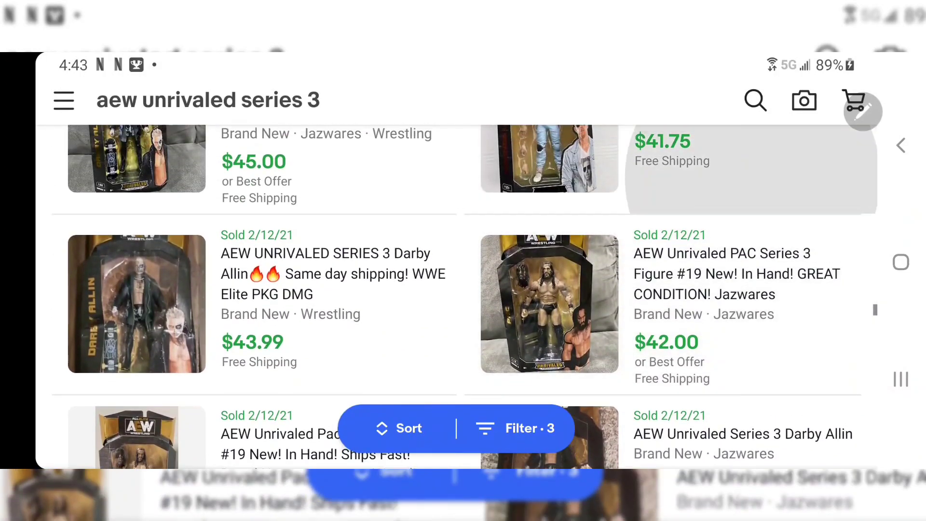
scroll("down", 3)
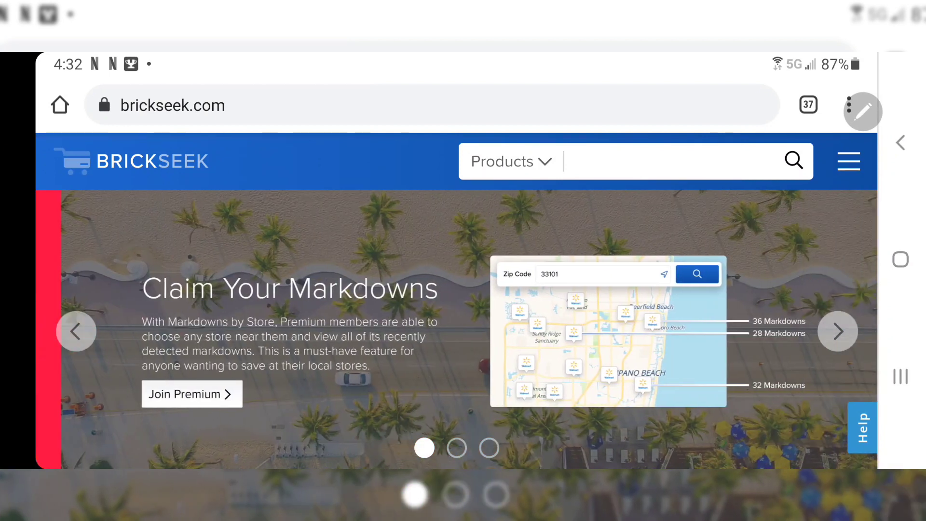
left_click(837, 331)
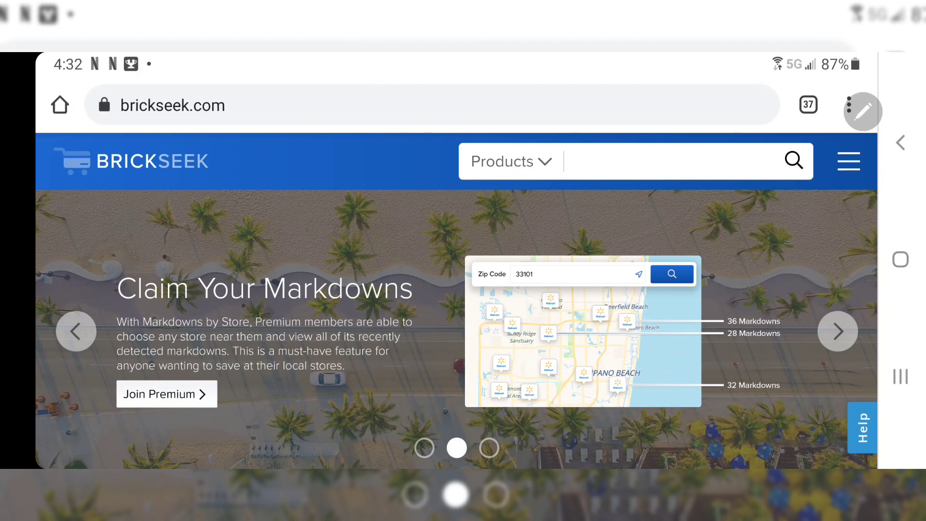
left_click(837, 331)
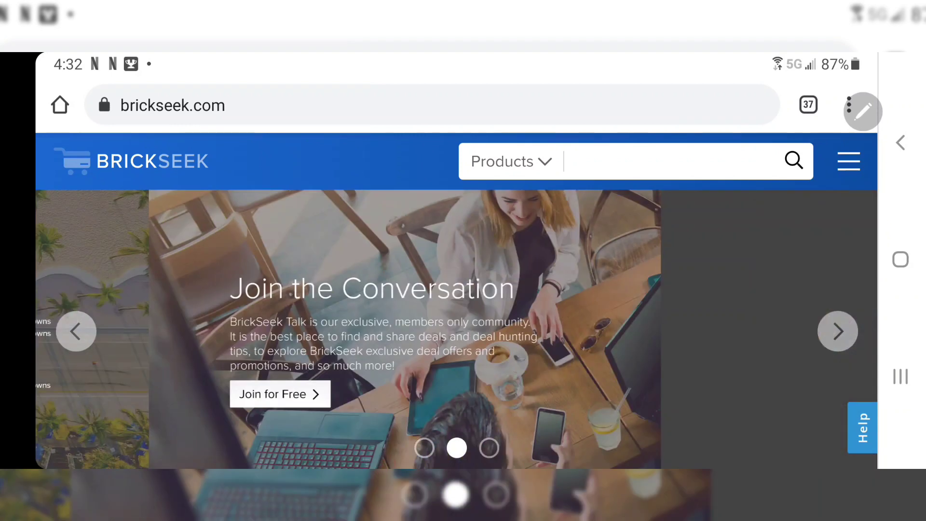
left_click(837, 331)
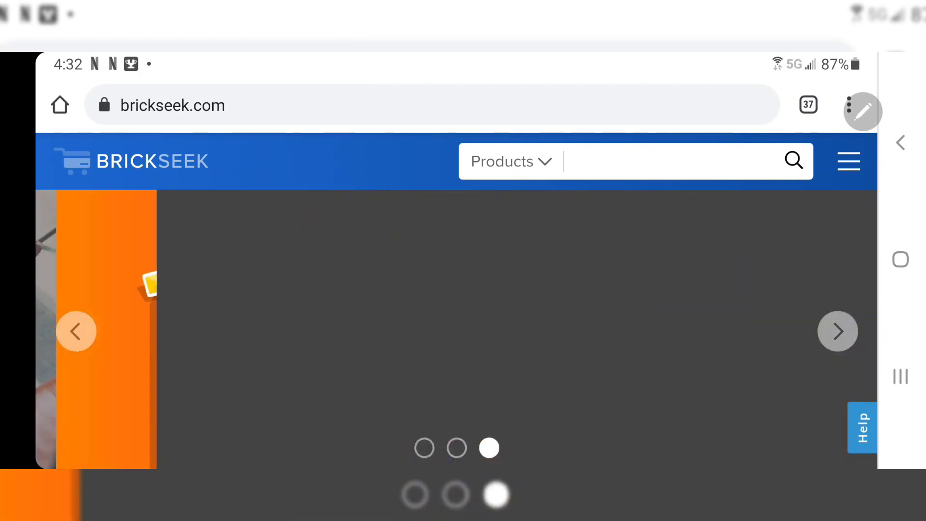
left_click(76, 331)
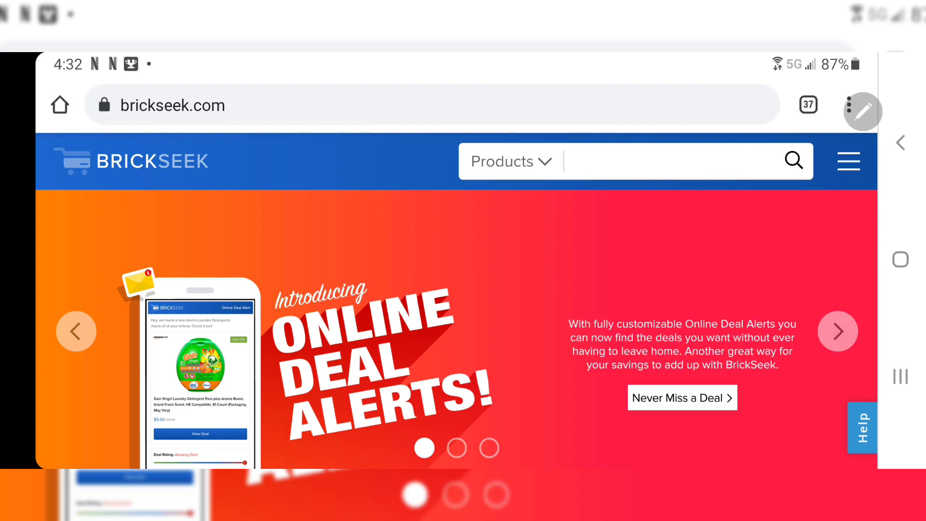
left_click(837, 330)
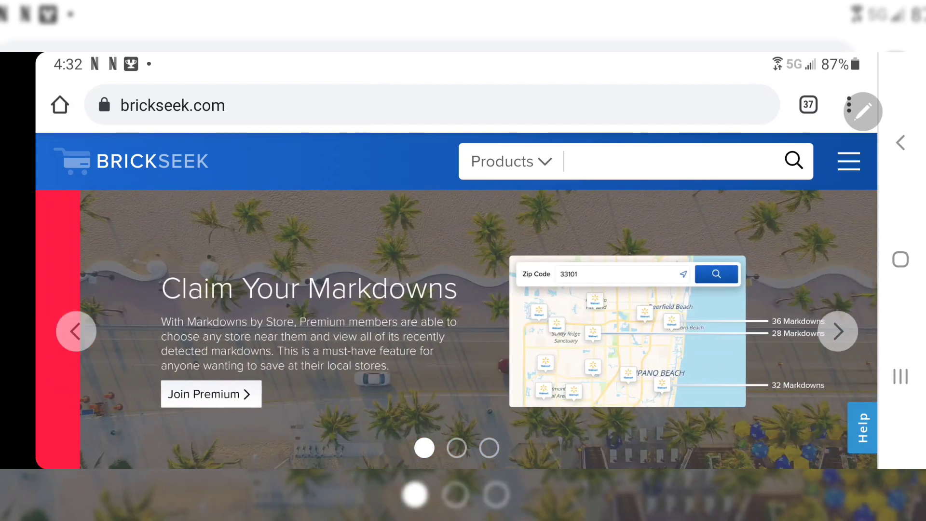
left_click(838, 331)
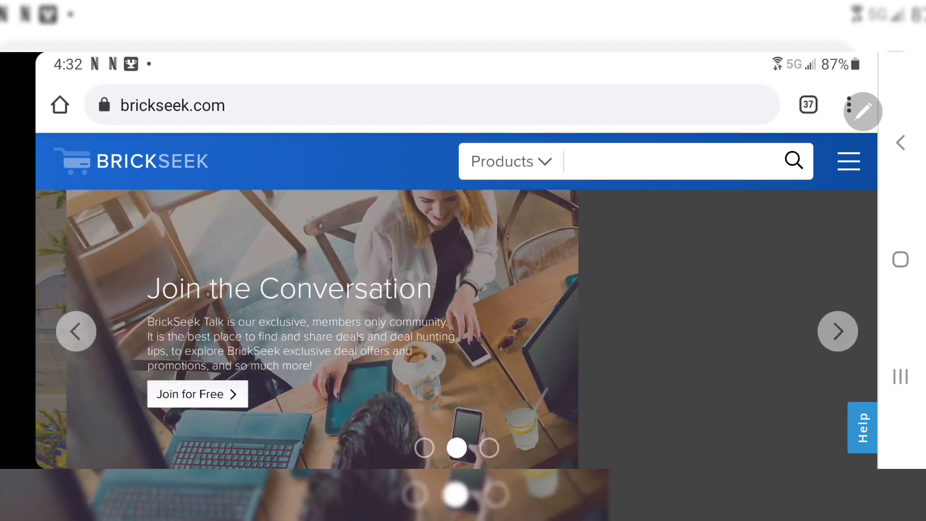
left_click(838, 331)
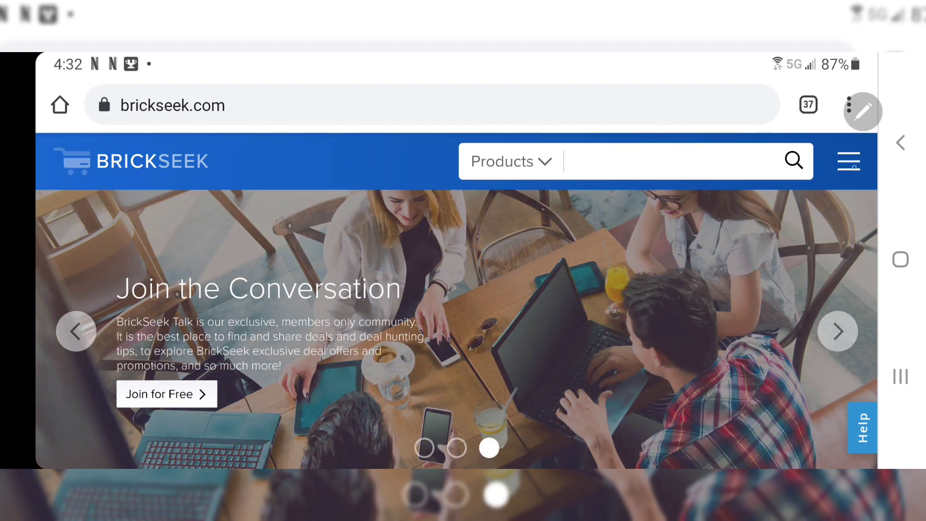
- Bring up the site menu listing account options, Deals and Inventory Checkers
left_click(847, 161)
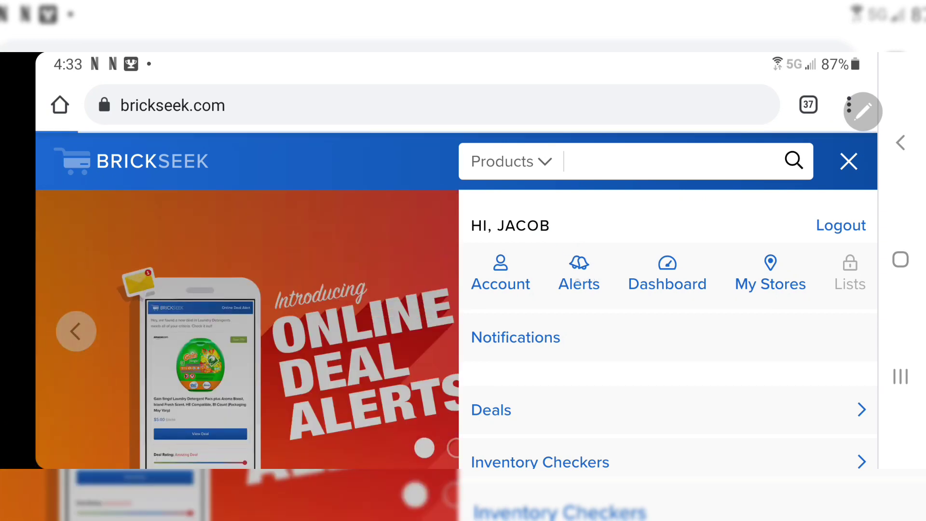
- Show the saved alerts list containing the AEW Unrivaled Collection Figures Walmart alert
left_click(579, 273)
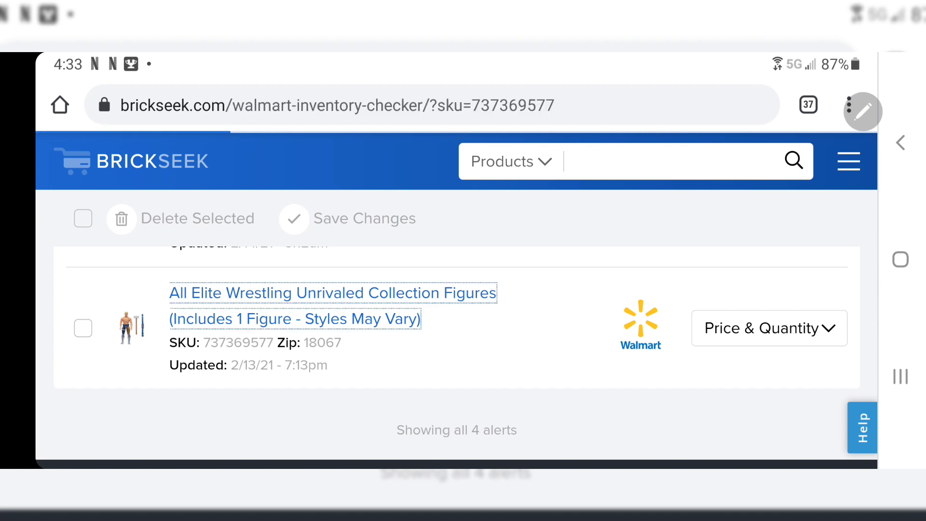
- Scroll through the Walmart checker results for SKU 737369577 near 18067: details, MSRP $19.87 and store map
scroll("up", 3)
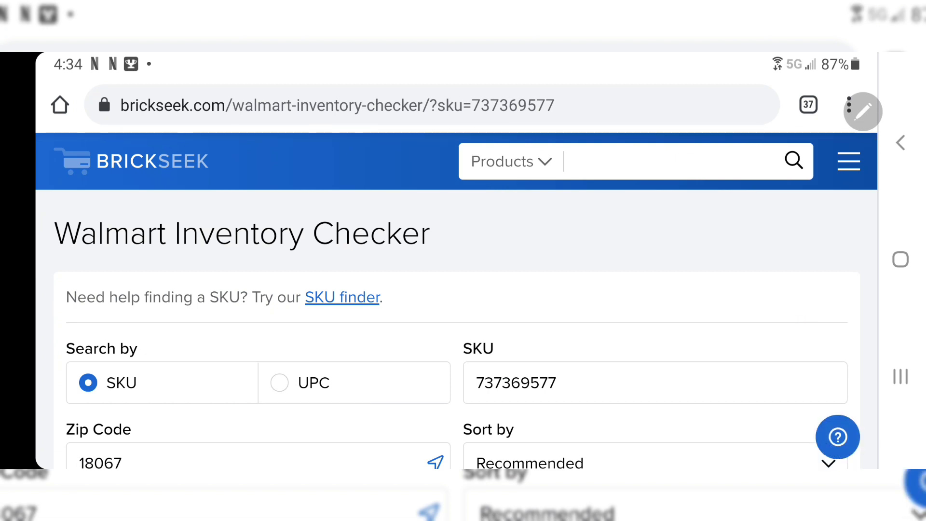
scroll("down", 3)
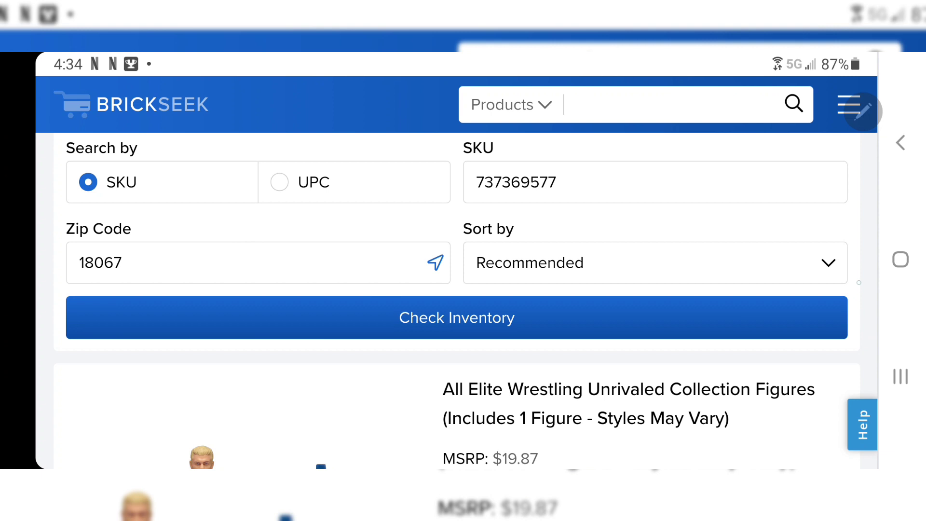
scroll("down", 3)
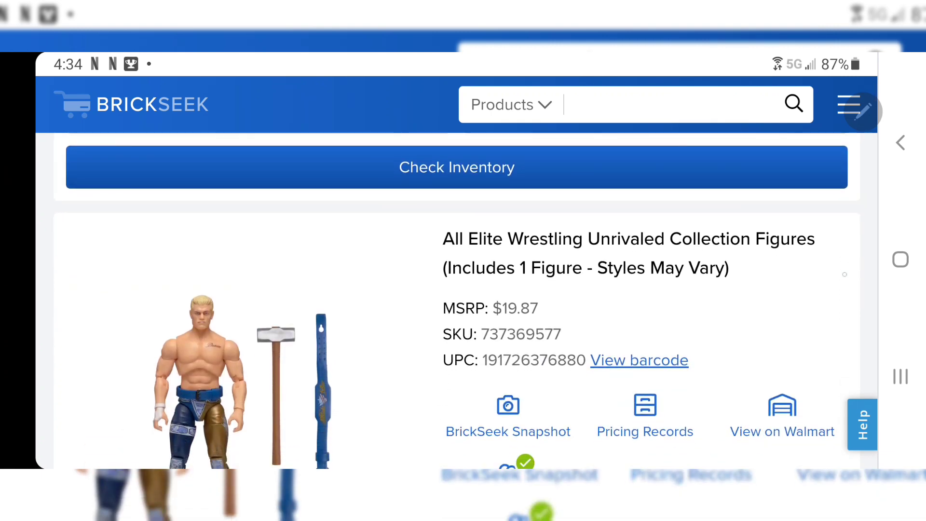
scroll("down", 3)
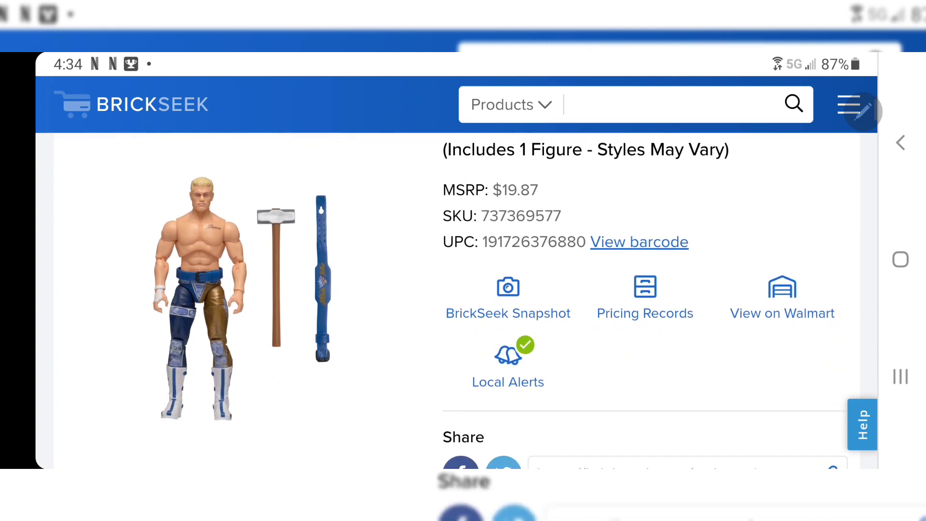
scroll("down", 3)
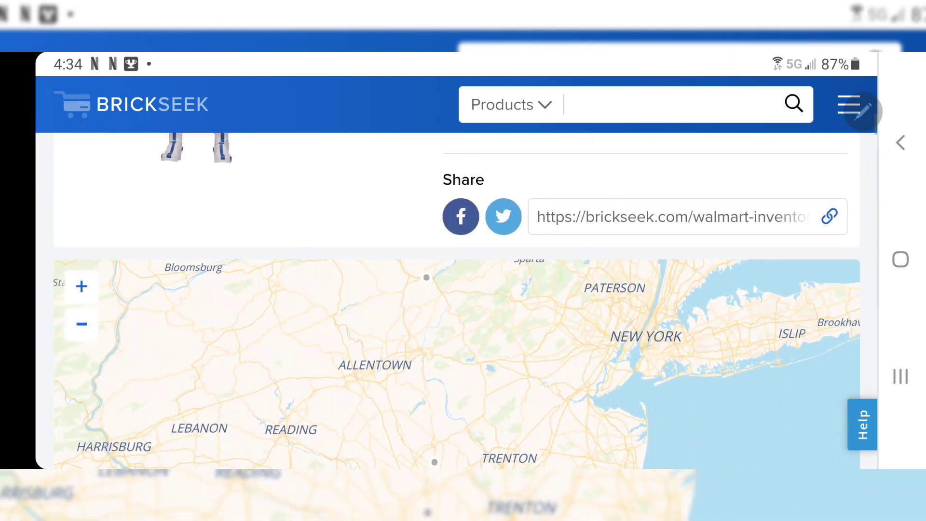
- Scroll to the store availability table: Limited Stock at #2368 East Stroudsburg, In Stock at #5649 Warrington for $19.87
scroll("down", 3)
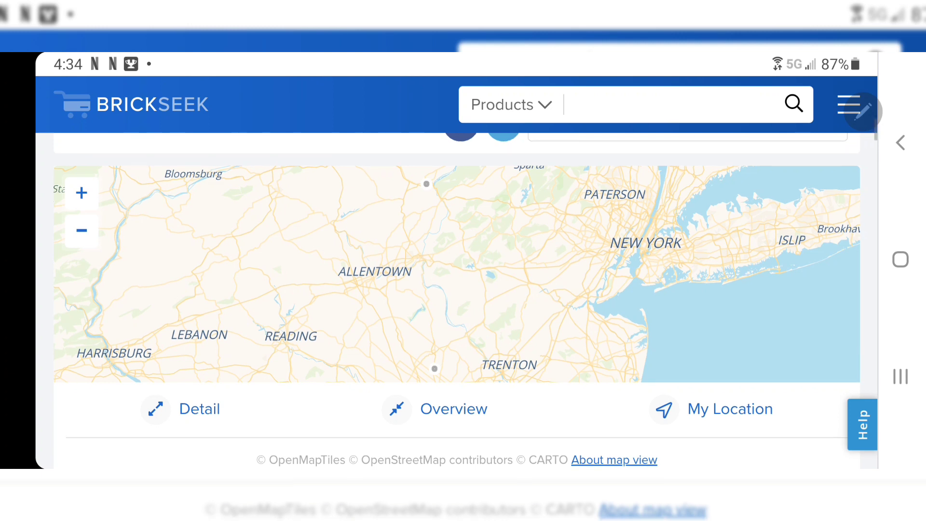
scroll("down", 3)
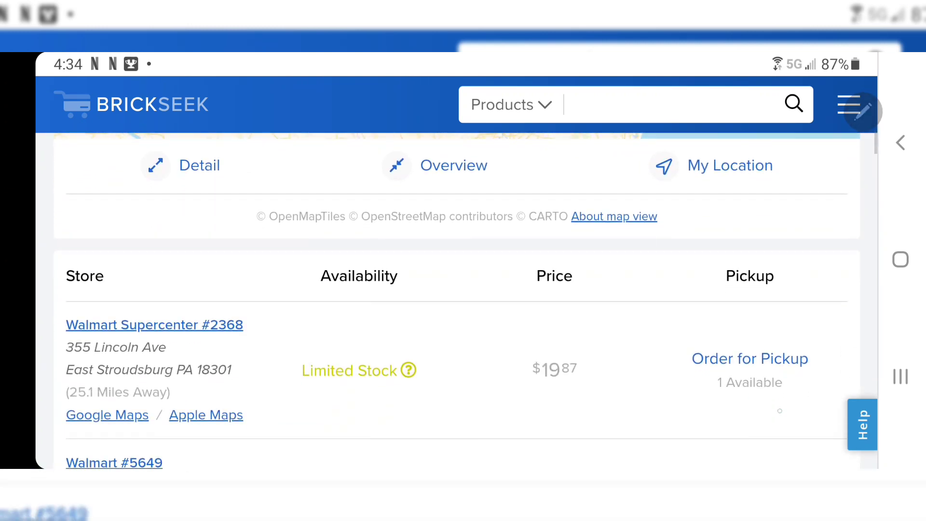
scroll("down", 3)
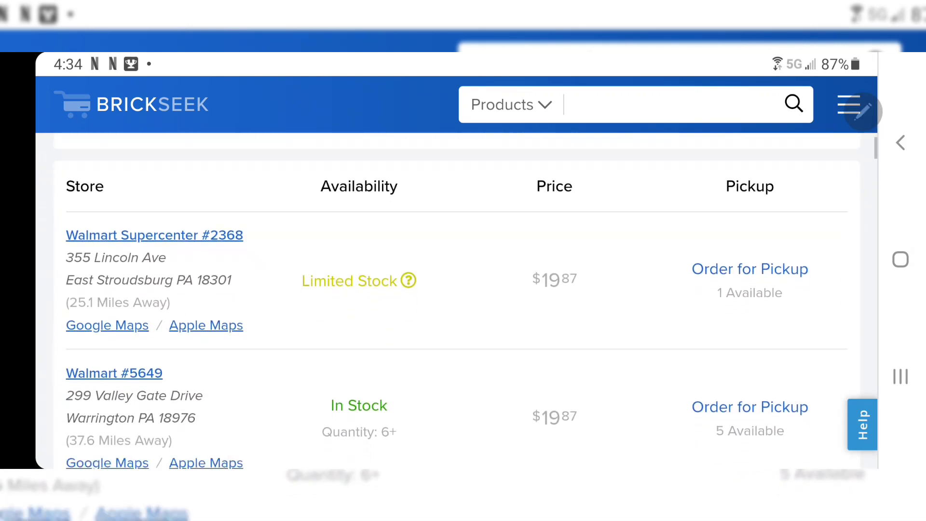